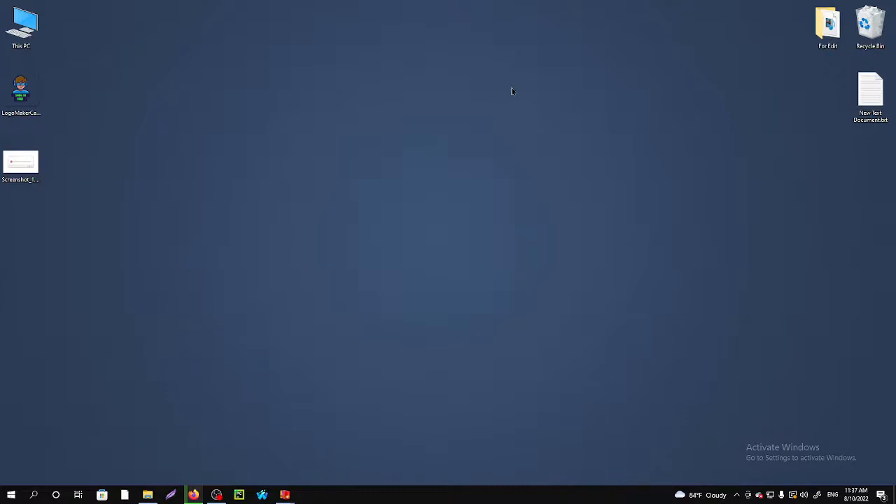
mouse_move(228, 305)
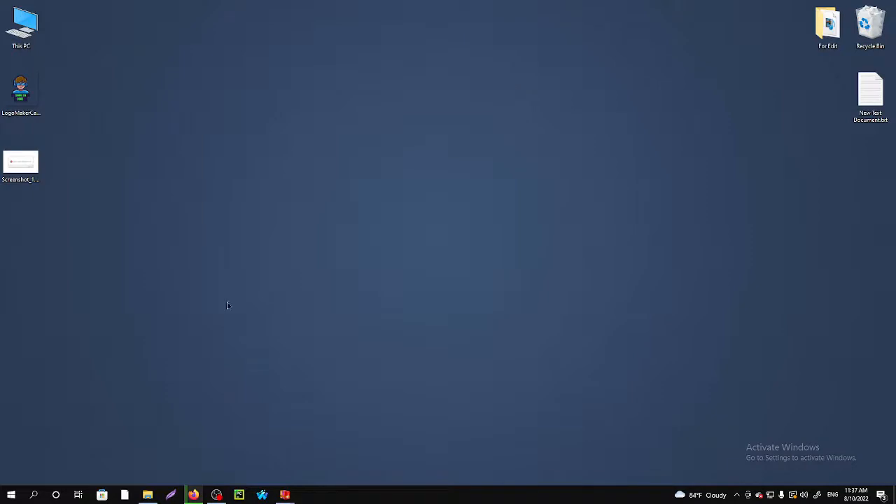
mouse_move(75, 417)
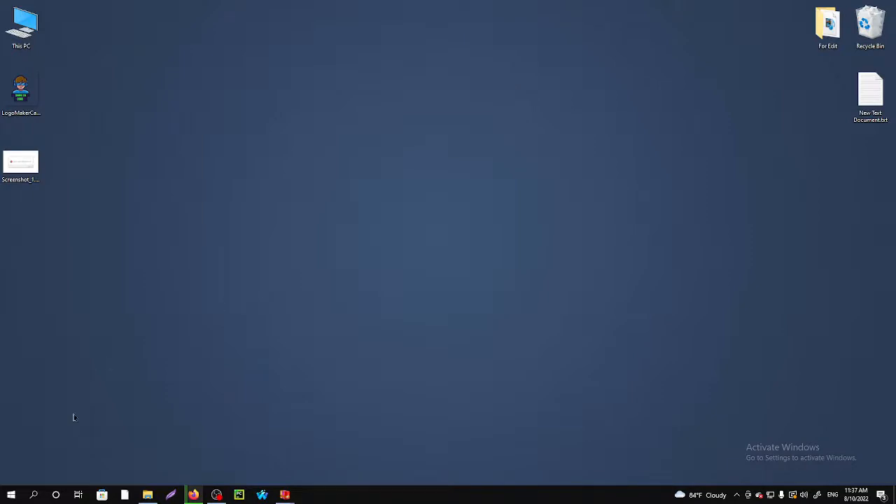
Step: Search Windows for 'windows security' and launch the Windows Security app
left_click(10, 495)
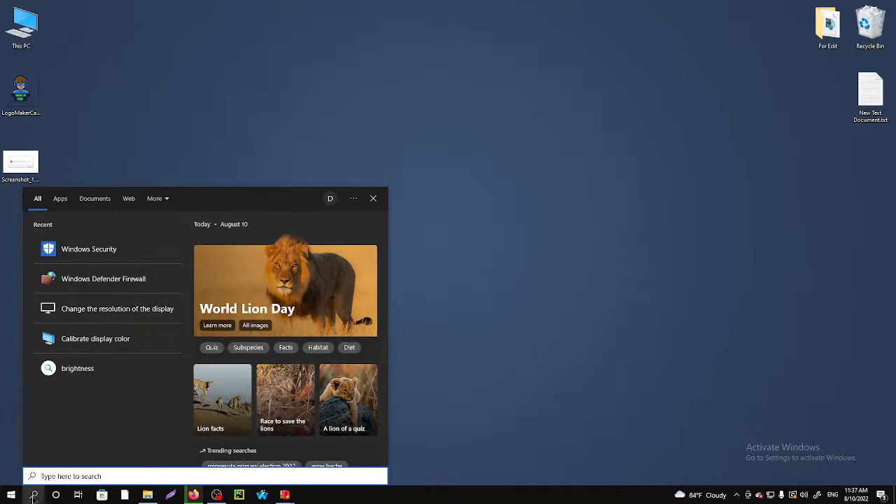
type("windows secu")
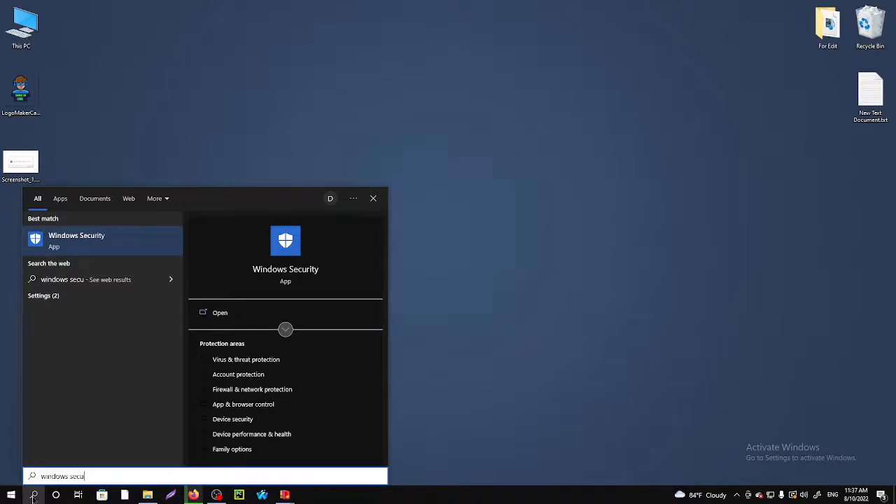
type("rity")
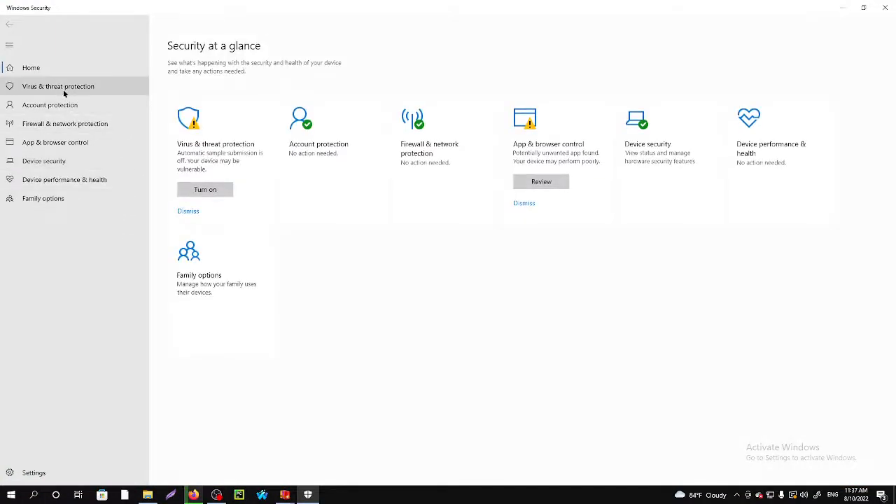
Step: Go to Virus & threat protection and reach its Manage settings area
left_click(58, 86)
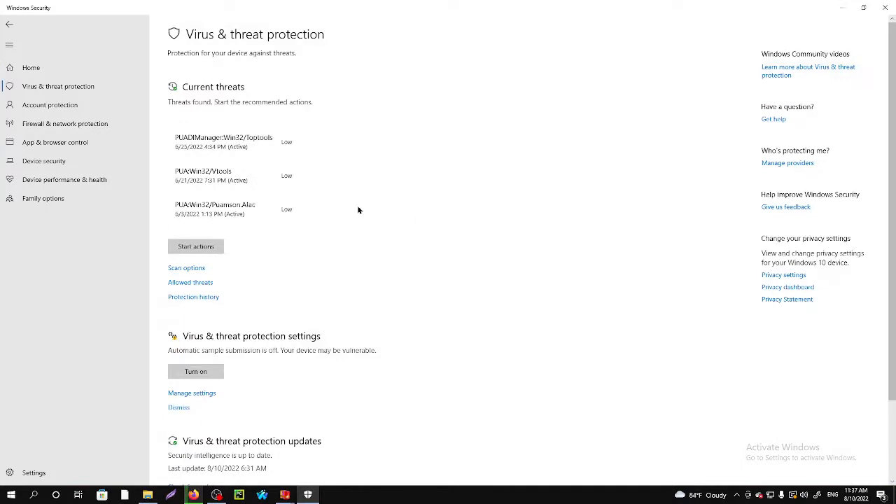
scroll("down", 3)
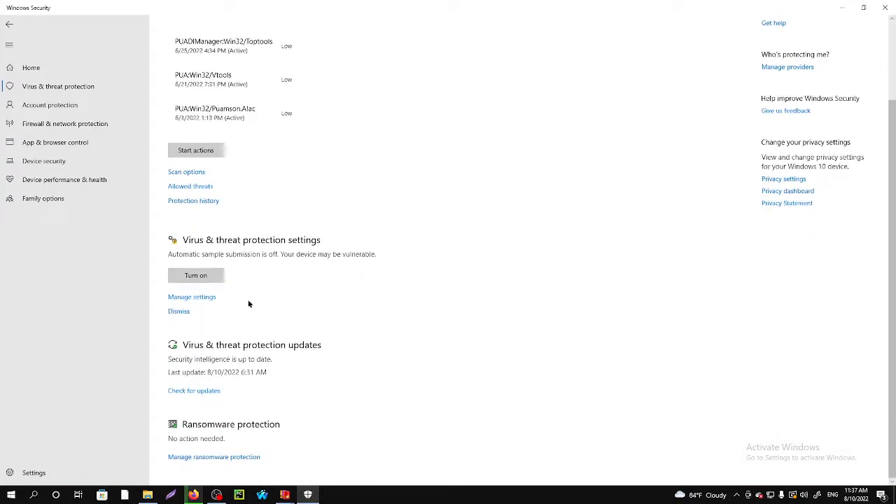
mouse_move(231, 303)
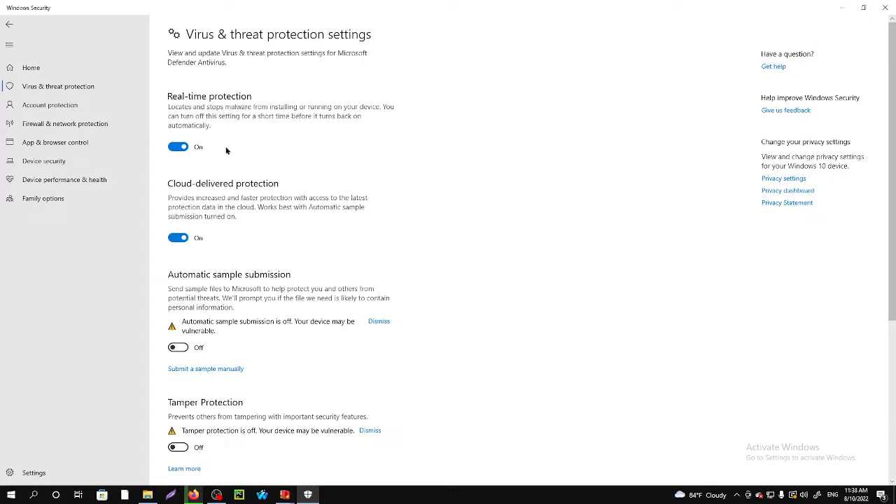
Step: Turn off both Real-time protection and Cloud-delivered protection
left_click(177, 147)
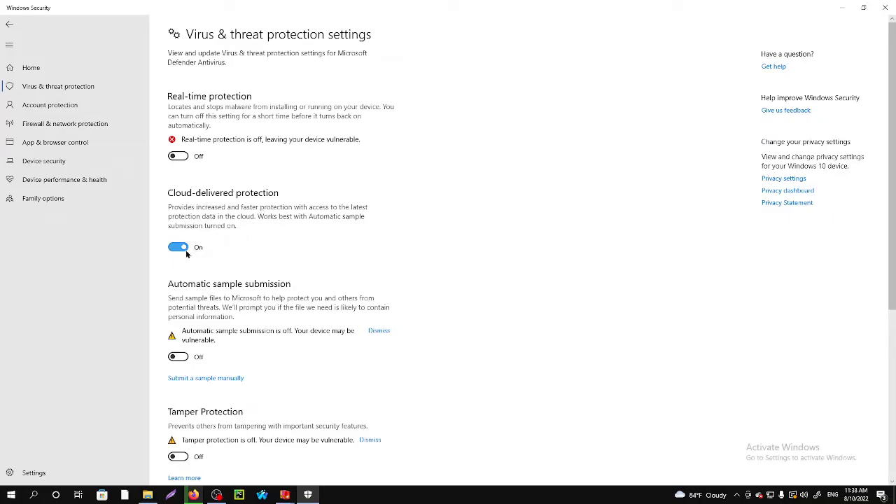
left_click(178, 247)
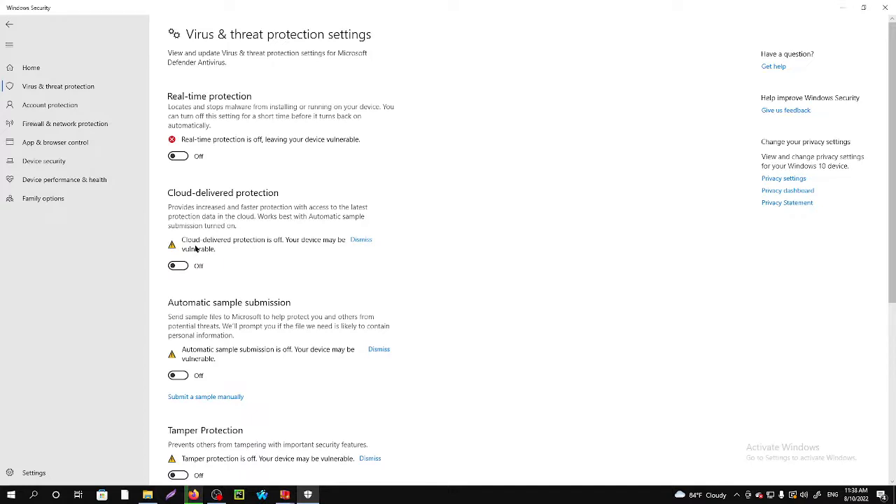
mouse_move(236, 285)
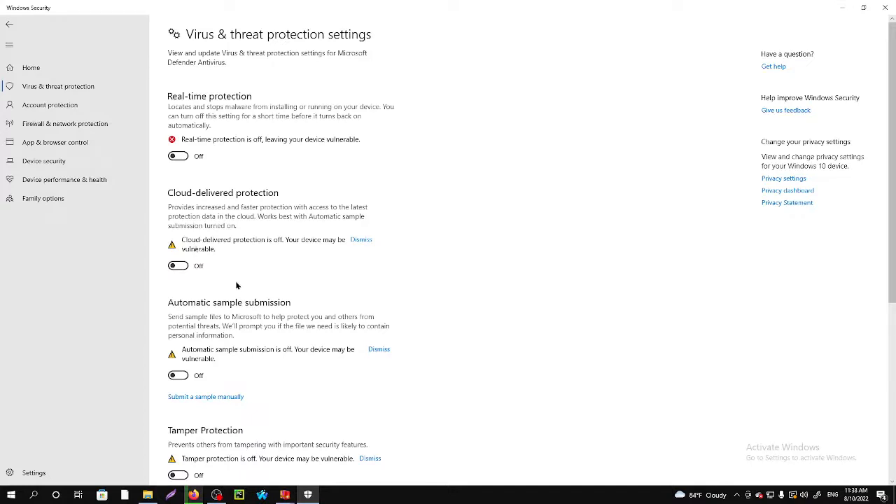